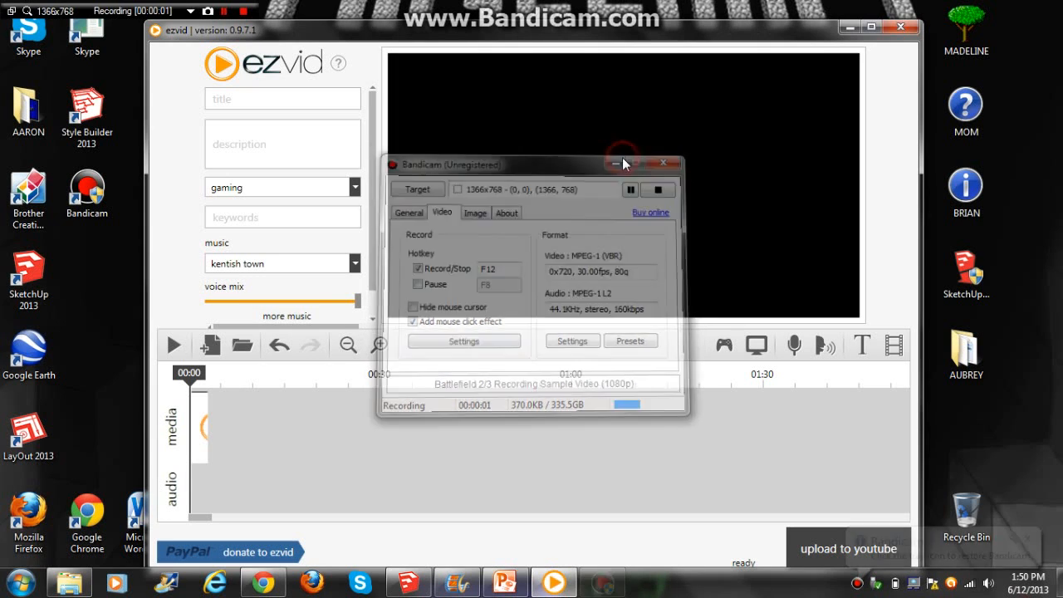
# - Minimize the Bandicam settings window so the empty ezvid project is fully visible
pyautogui.click(625, 165)
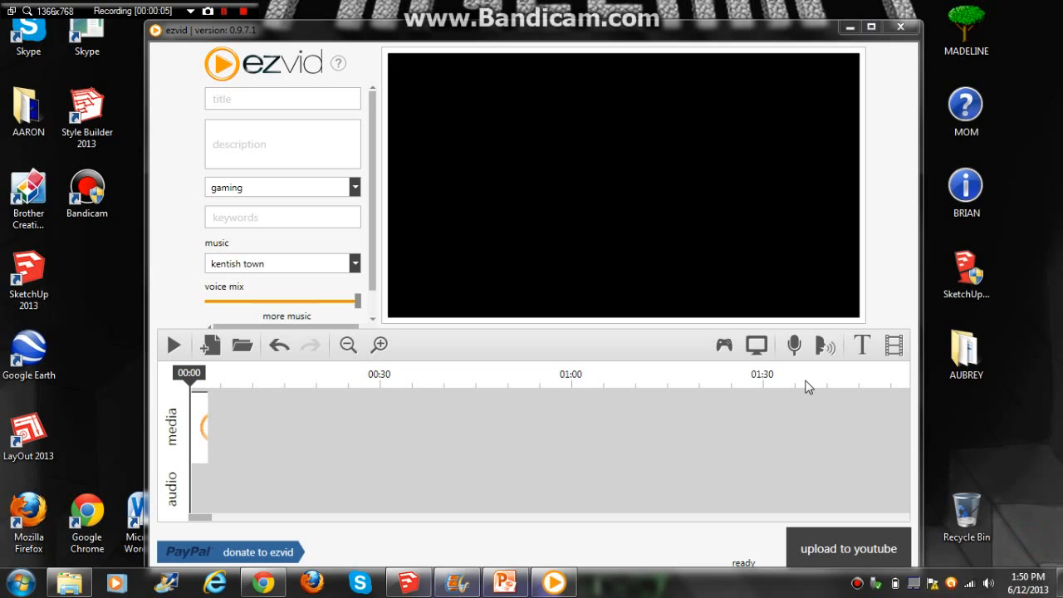
pyautogui.moveTo(711, 398)
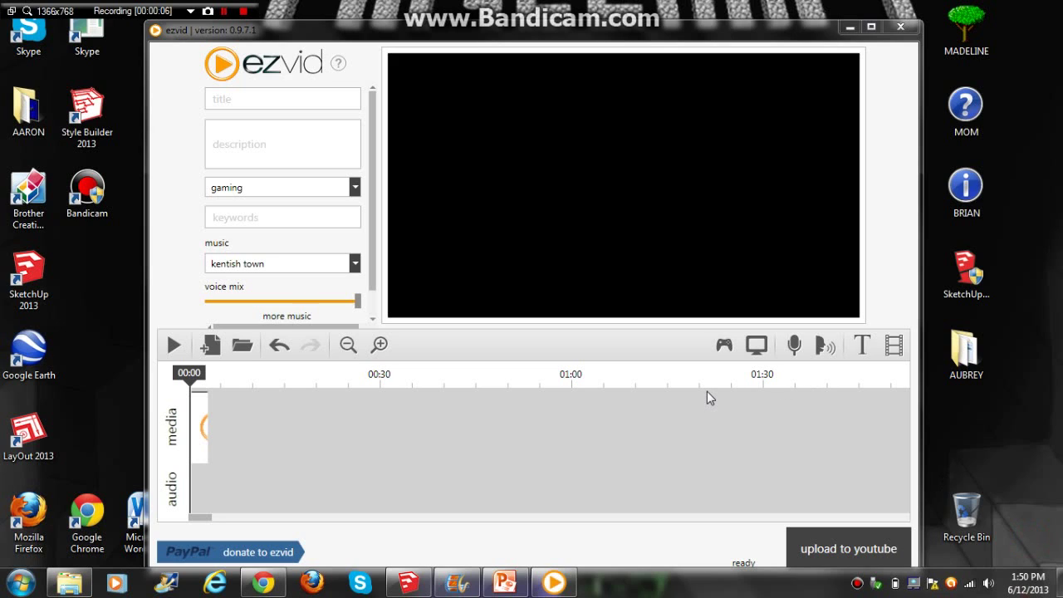
pyautogui.moveTo(724, 392)
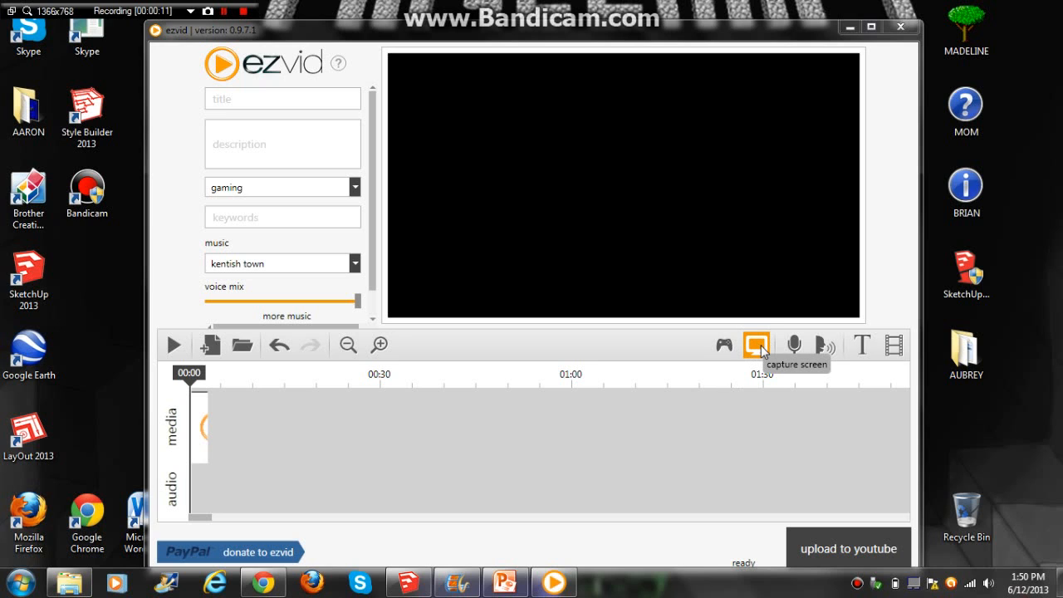
# - Start a screen capture setup with advanced settings and enable Microphone Capture
pyautogui.click(756, 346)
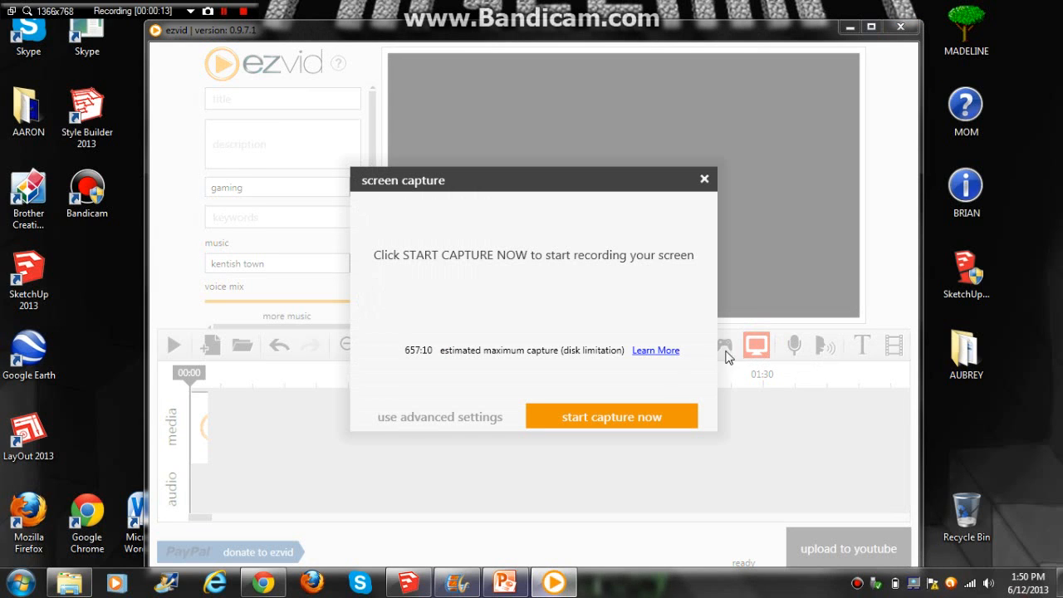
pyautogui.moveTo(460, 417)
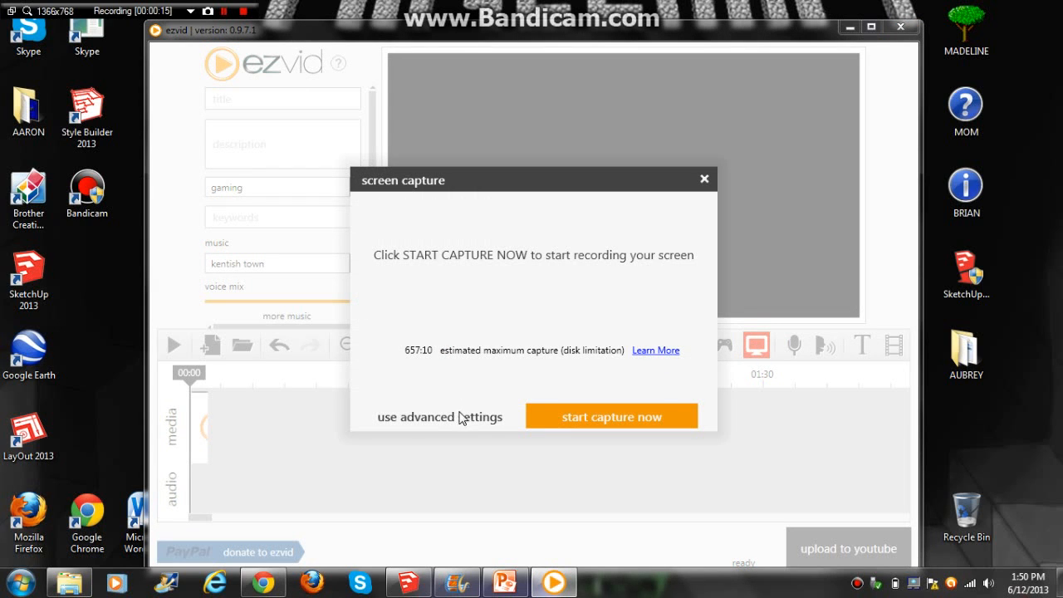
pyautogui.click(438, 417)
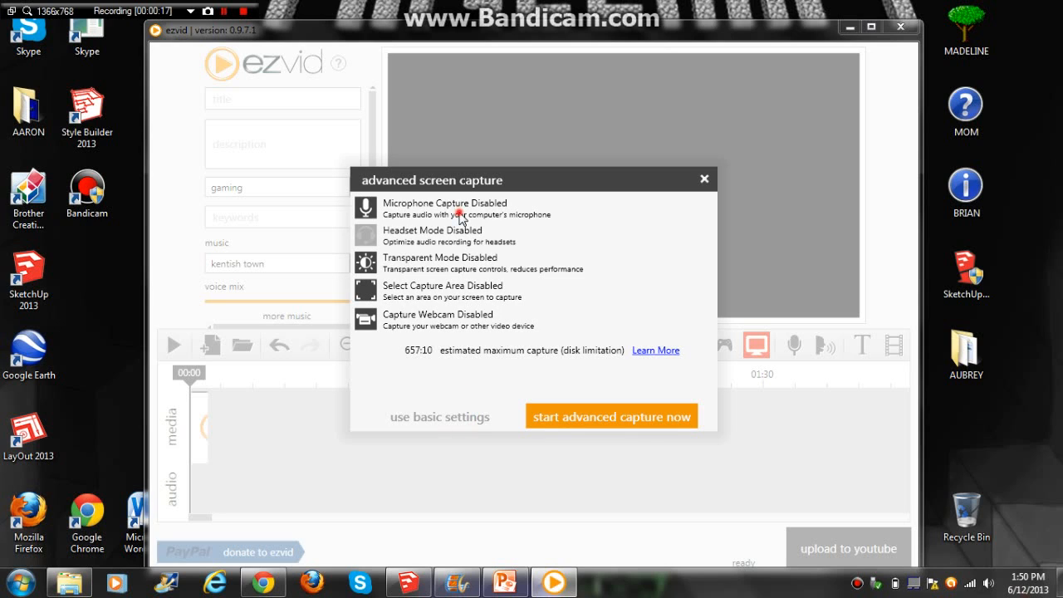
pyautogui.click(362, 206)
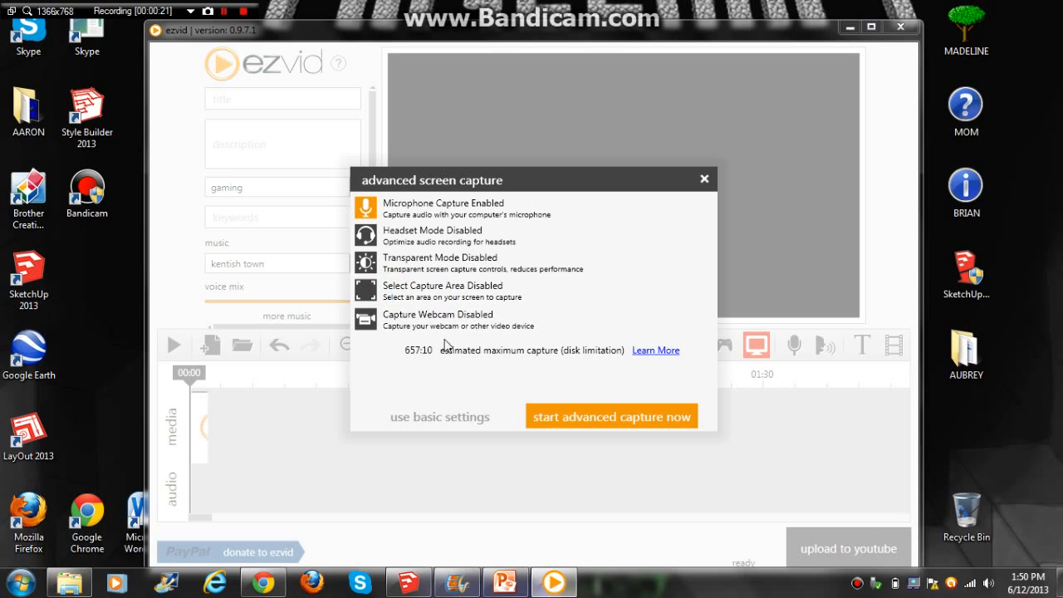
pyautogui.moveTo(429, 329)
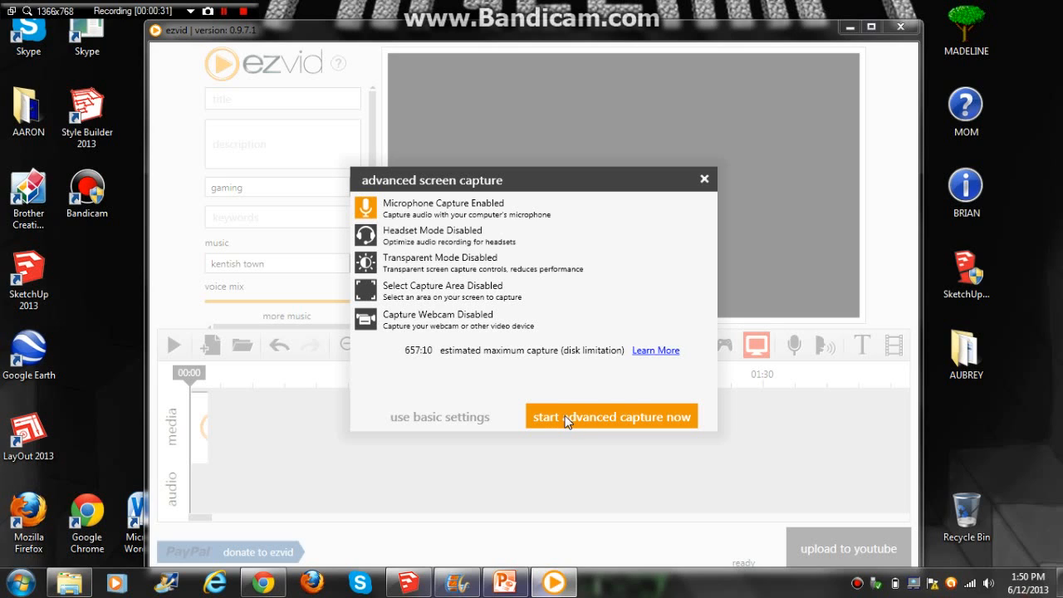
pyautogui.moveTo(573, 419)
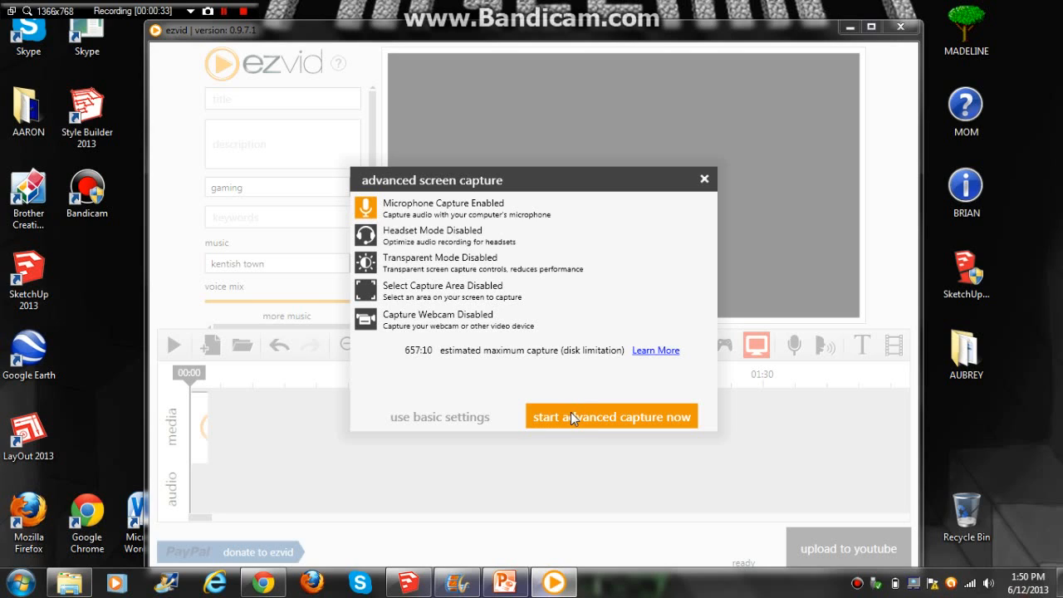
pyautogui.moveTo(382, 212)
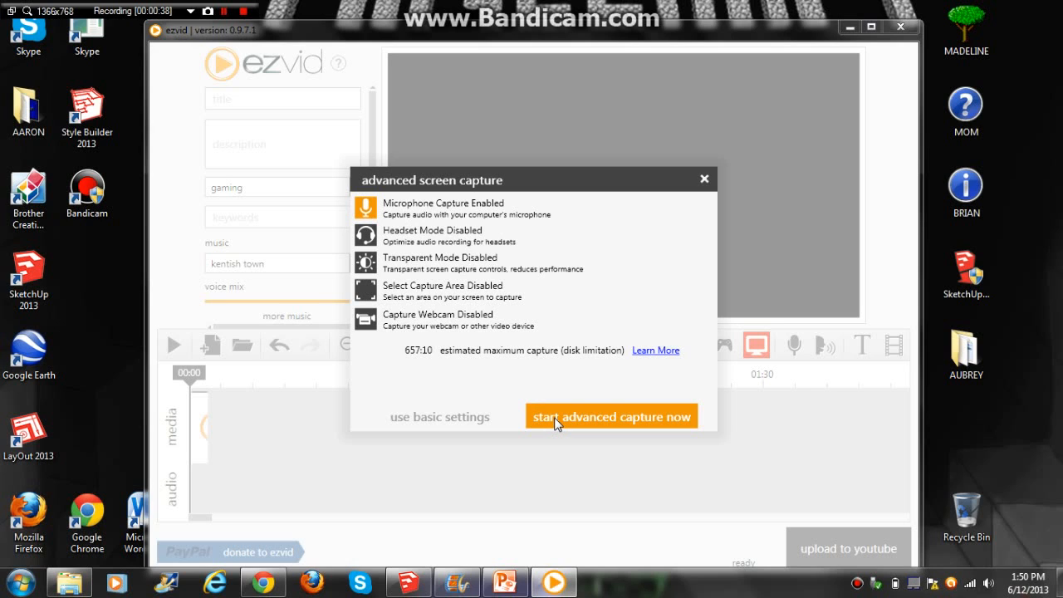
# - Launch the advanced capture and let the 3-second countdown run
pyautogui.click(611, 415)
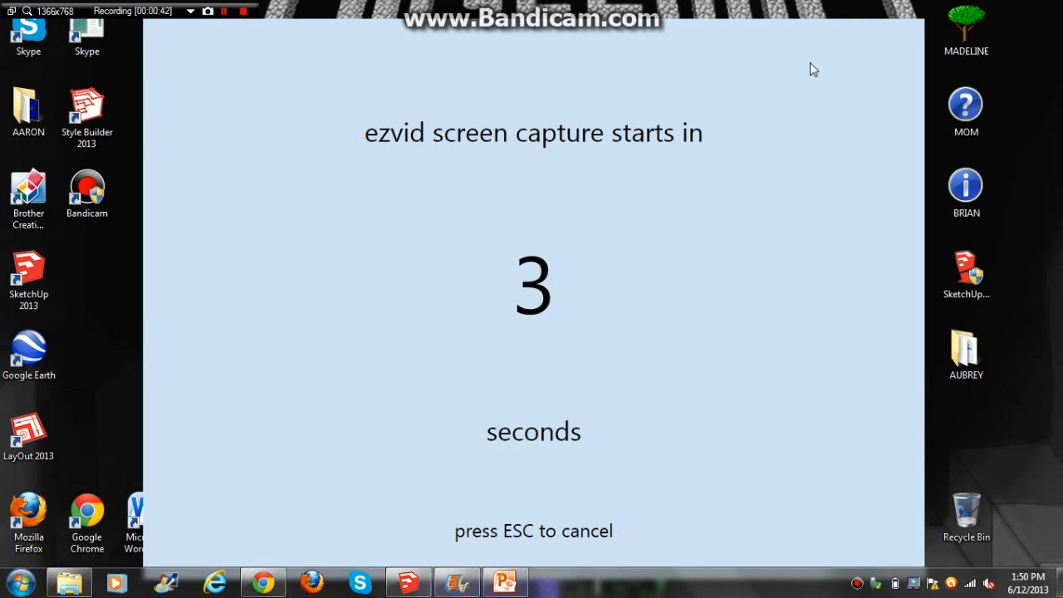
pyautogui.moveTo(774, 165)
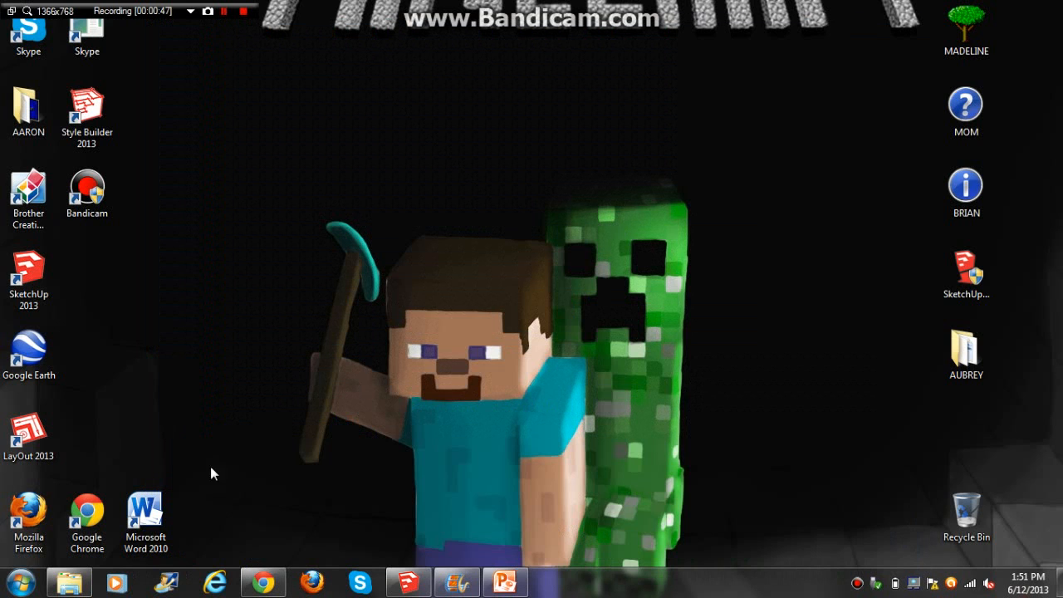
pyautogui.moveTo(59, 543)
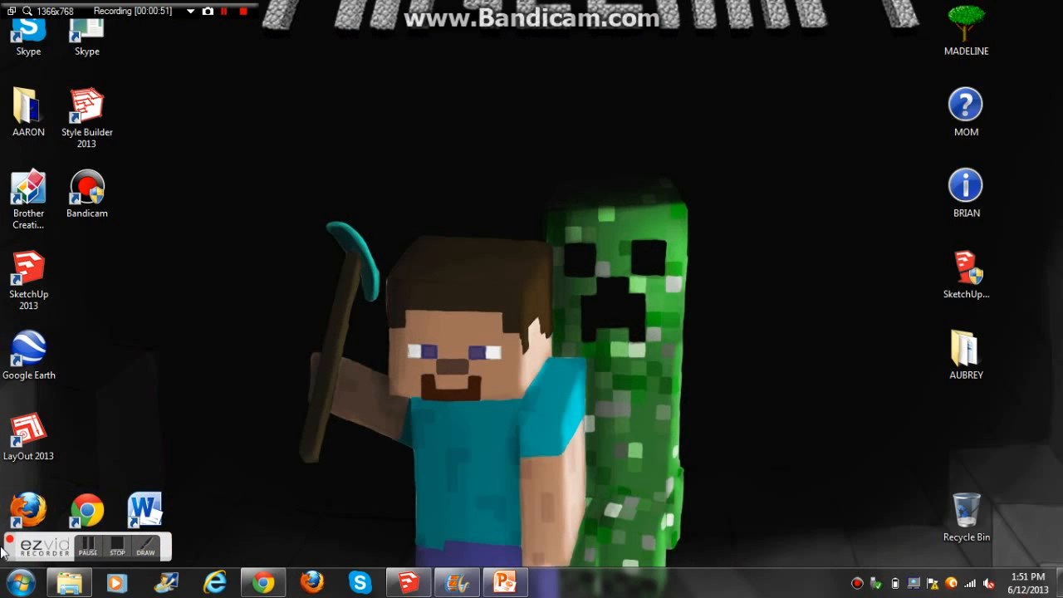
pyautogui.moveTo(351, 478)
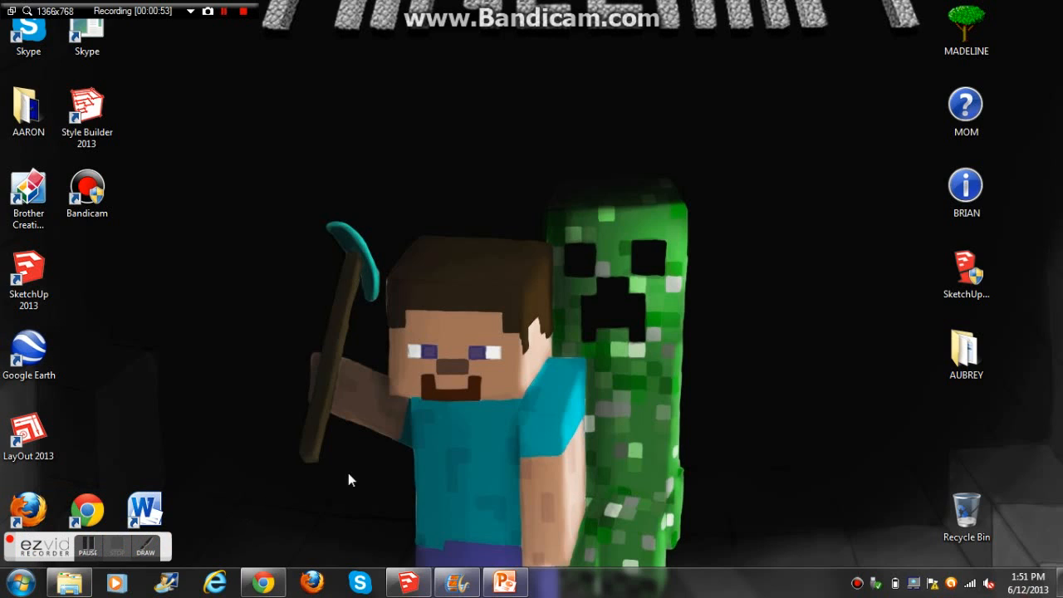
pyautogui.moveTo(354, 474)
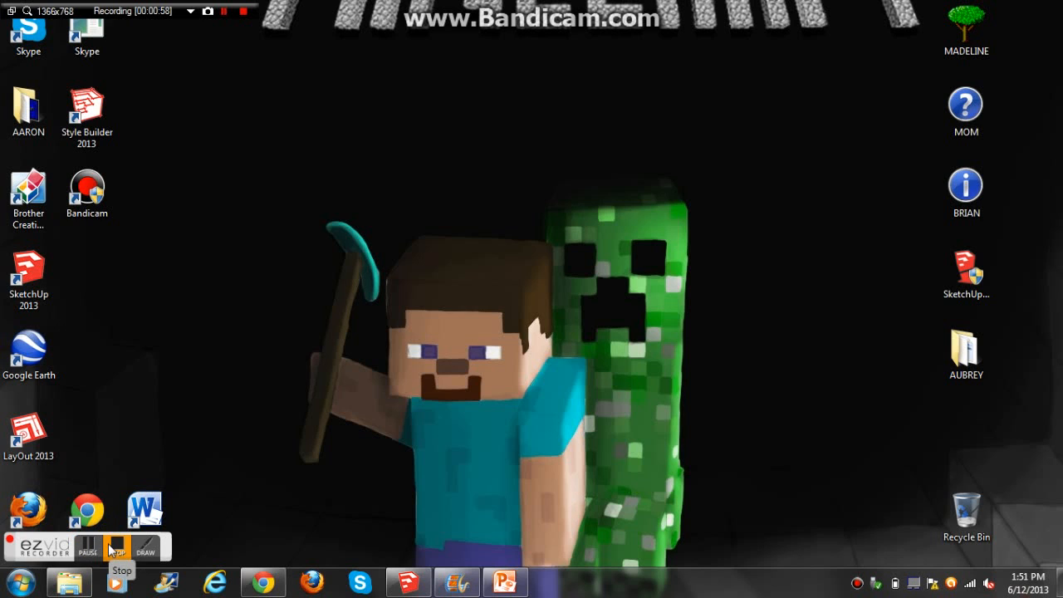
# - Stop the recording so the new screen clip with audio lands on the timeline
pyautogui.click(120, 547)
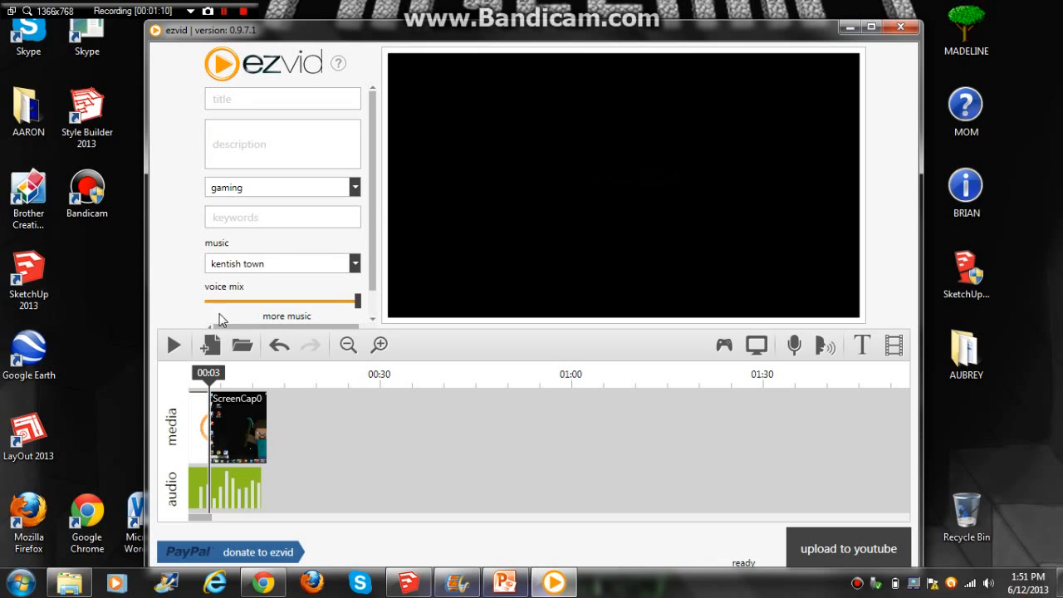
# - Preview the start of the new clip, pause it, and minimize ezvid to the desktop
pyautogui.click(173, 344)
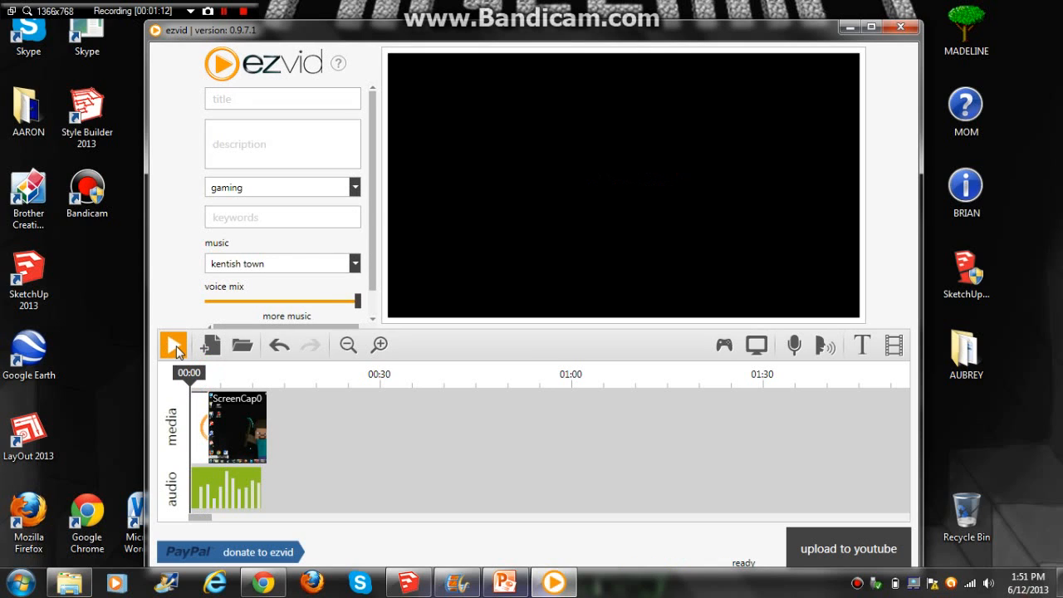
pyautogui.click(173, 344)
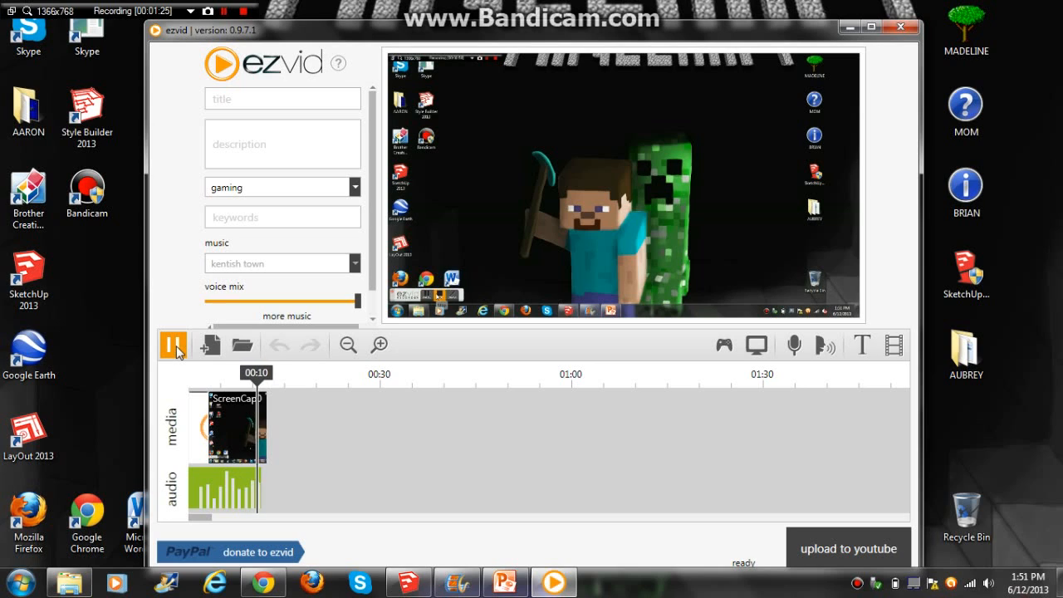
pyautogui.click(173, 344)
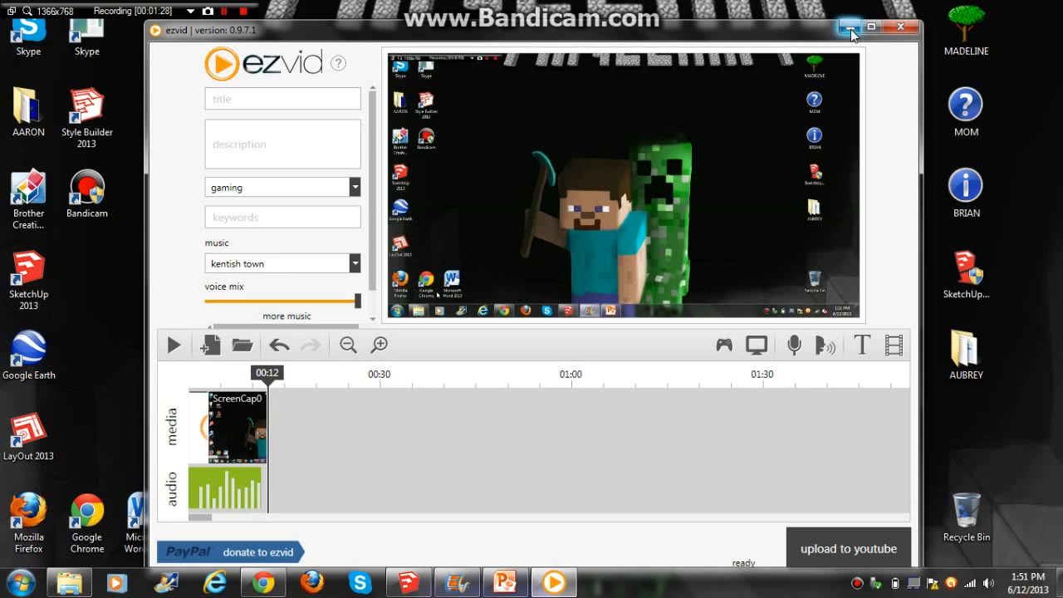
pyautogui.moveTo(844, 30)
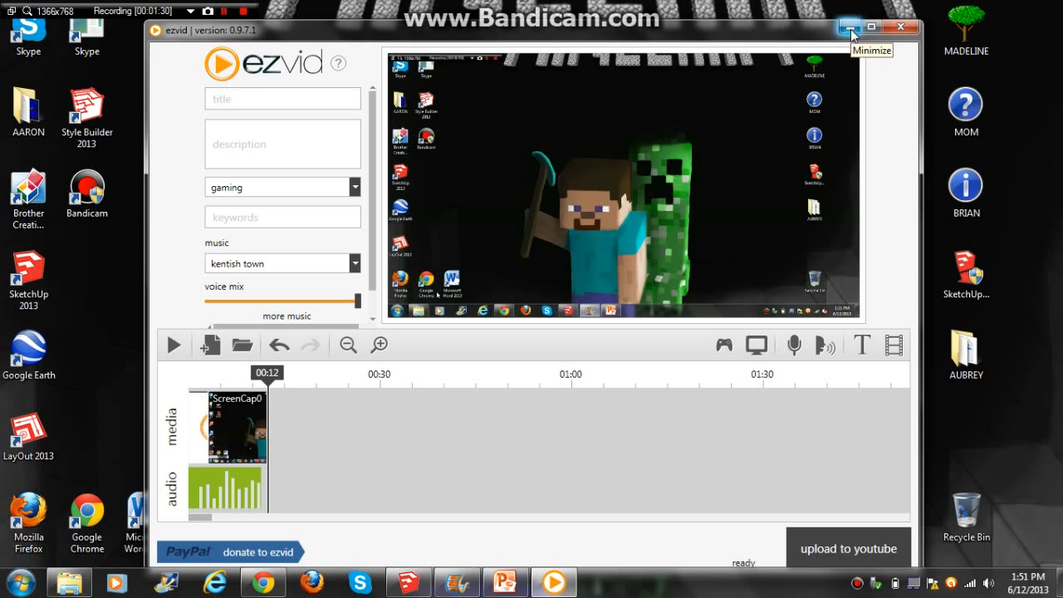
pyautogui.click(843, 27)
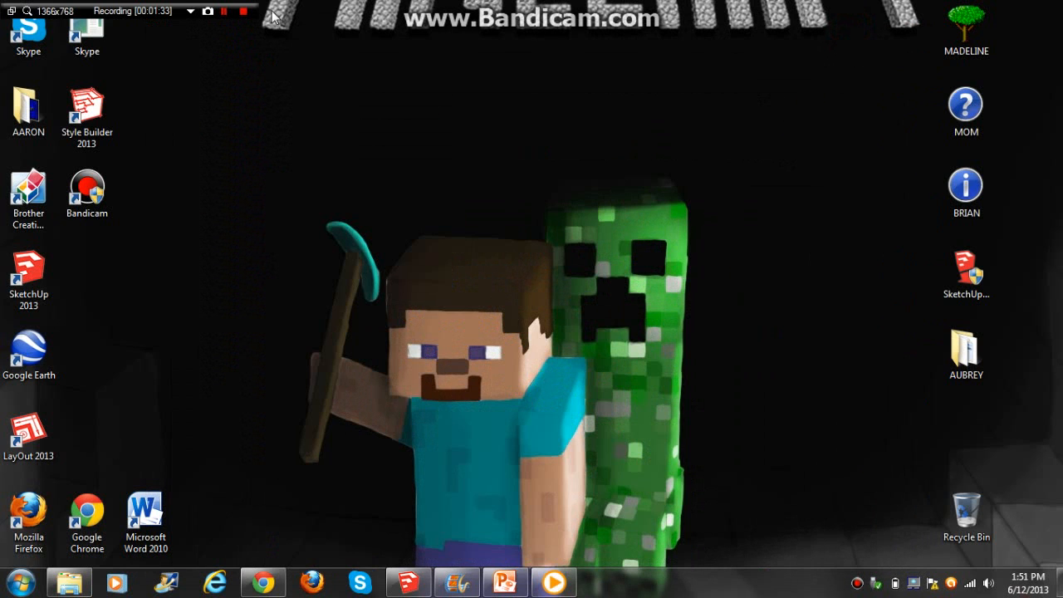